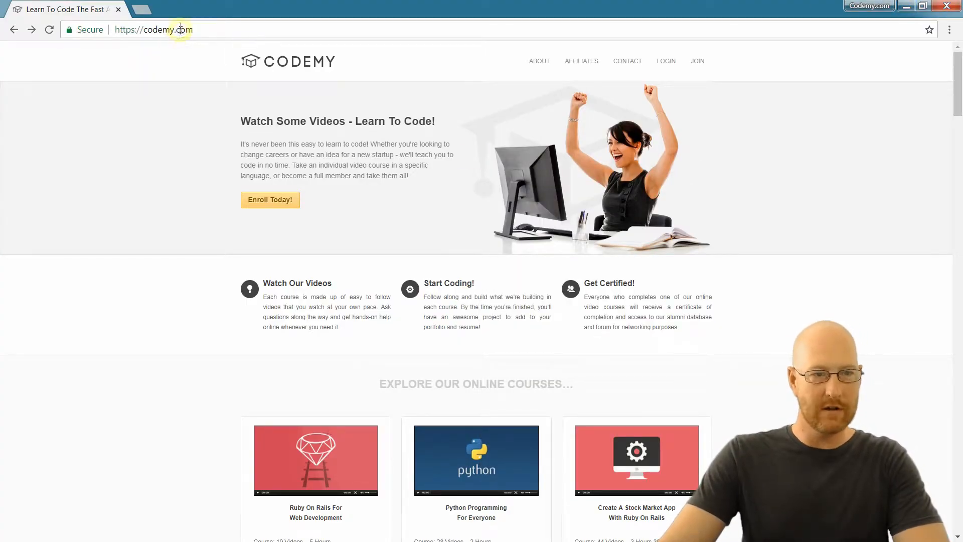
# Look up Sublime Text in Chrome to reach its download page
pyautogui.write('sublime text')
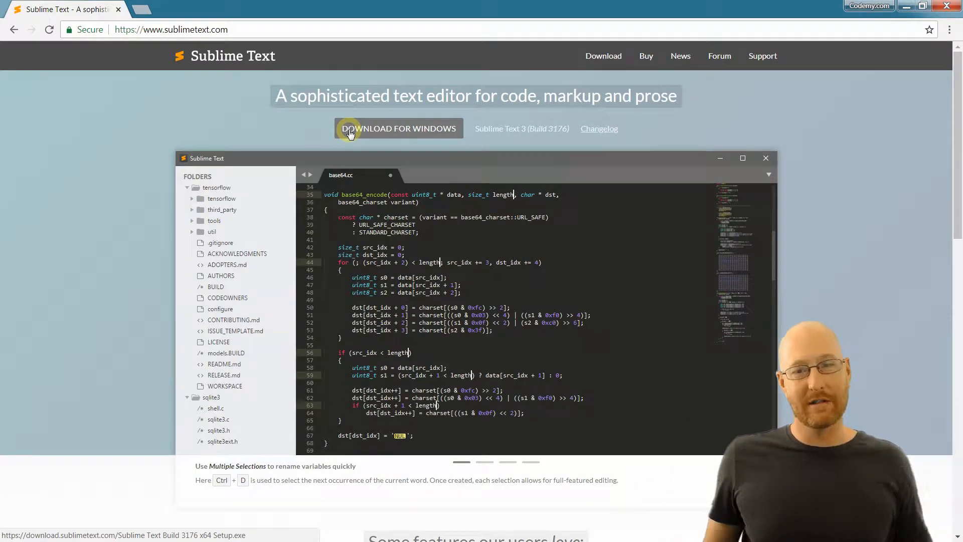
pyautogui.write('len')
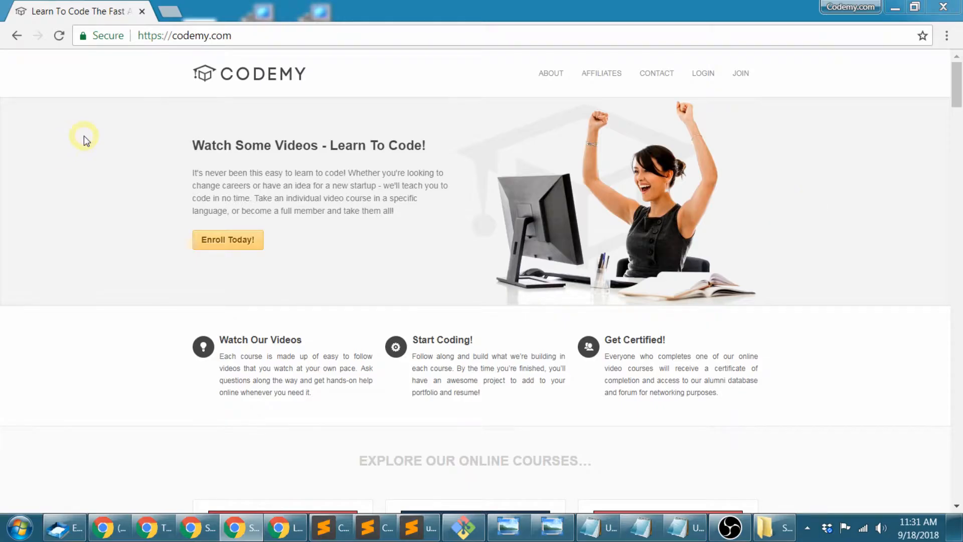
# Launch WampServer from the Start menu search and reveal the hidden tray icons to check it
pyautogui.click(23, 527)
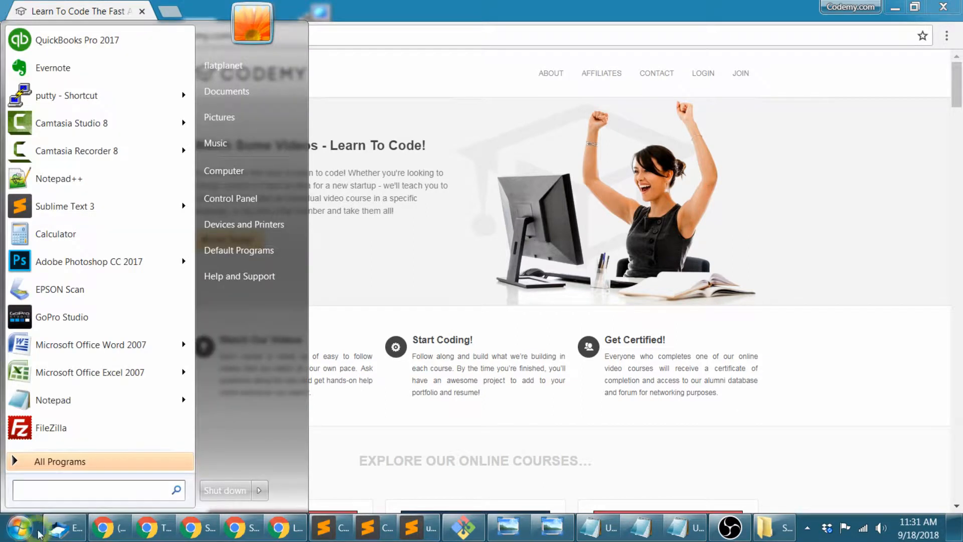
pyautogui.write('wamp')
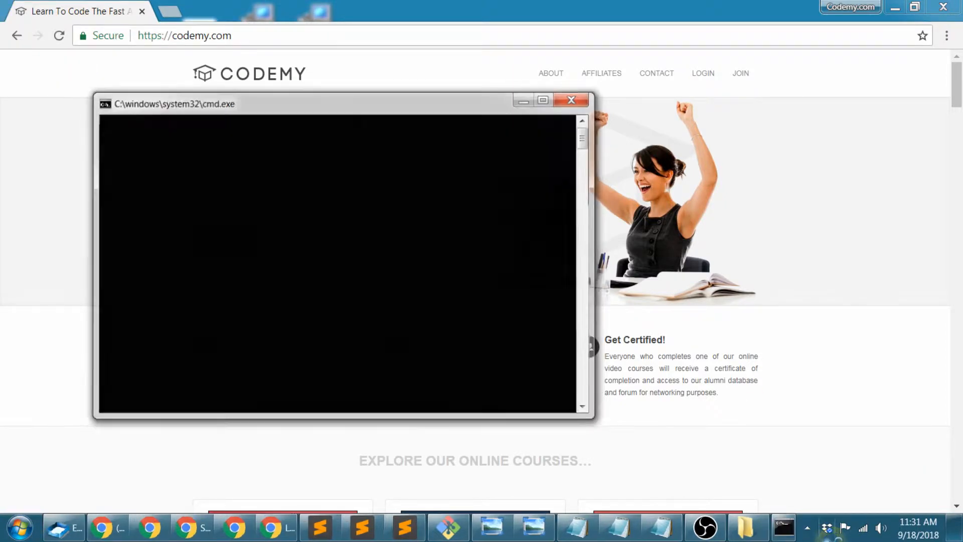
pyautogui.click(570, 100)
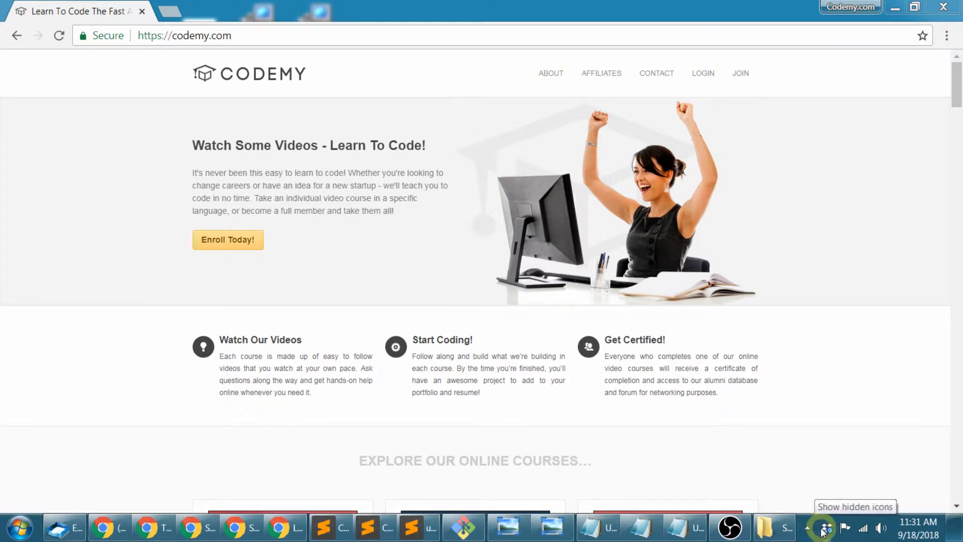
pyautogui.moveTo(842, 529)
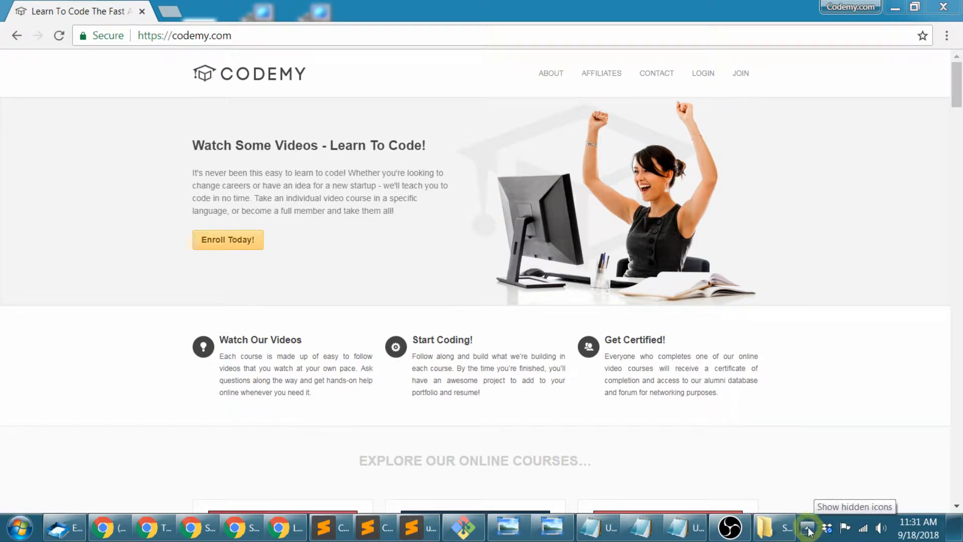
pyautogui.click(809, 527)
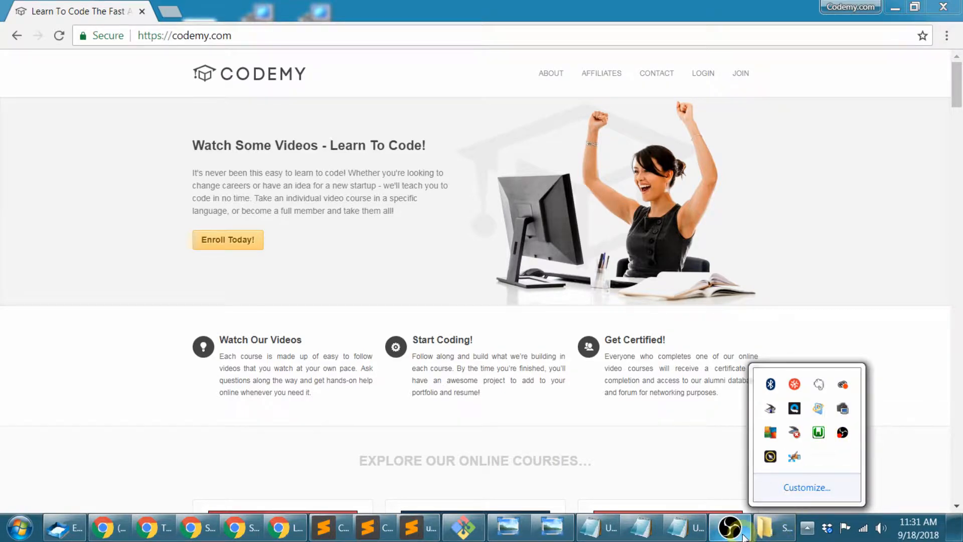
# Bring Sublime Text to the front from the taskbar
pyautogui.click(729, 527)
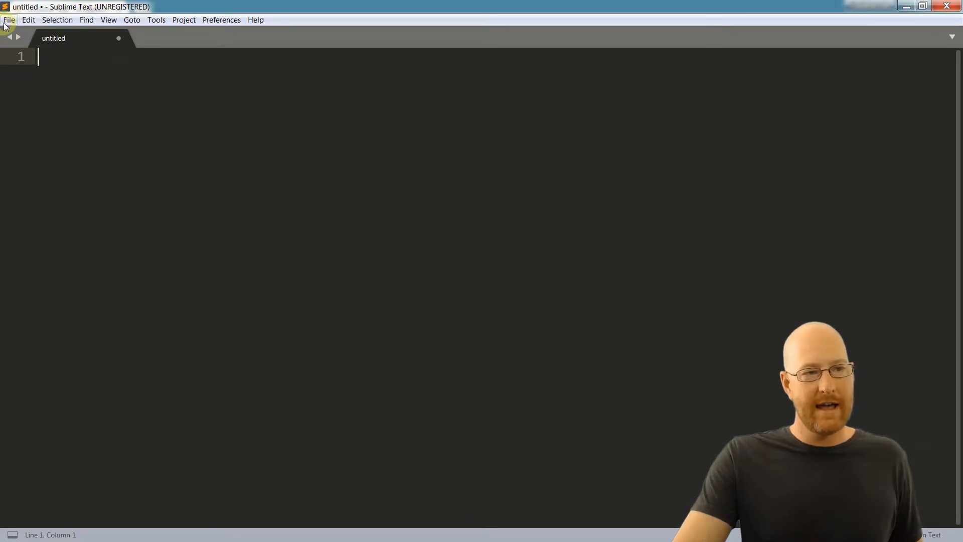
pyautogui.moveTo(585, 223)
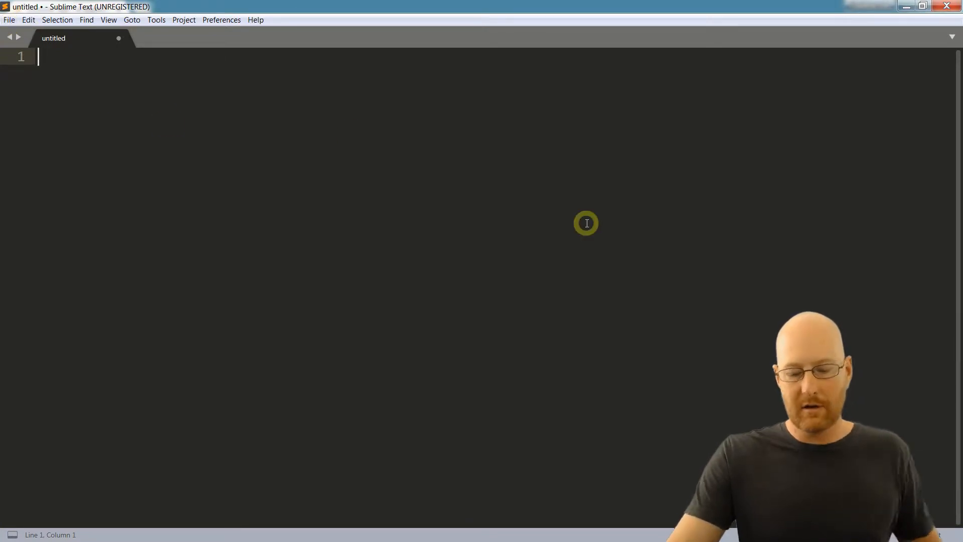
pyautogui.moveTo(94, 87)
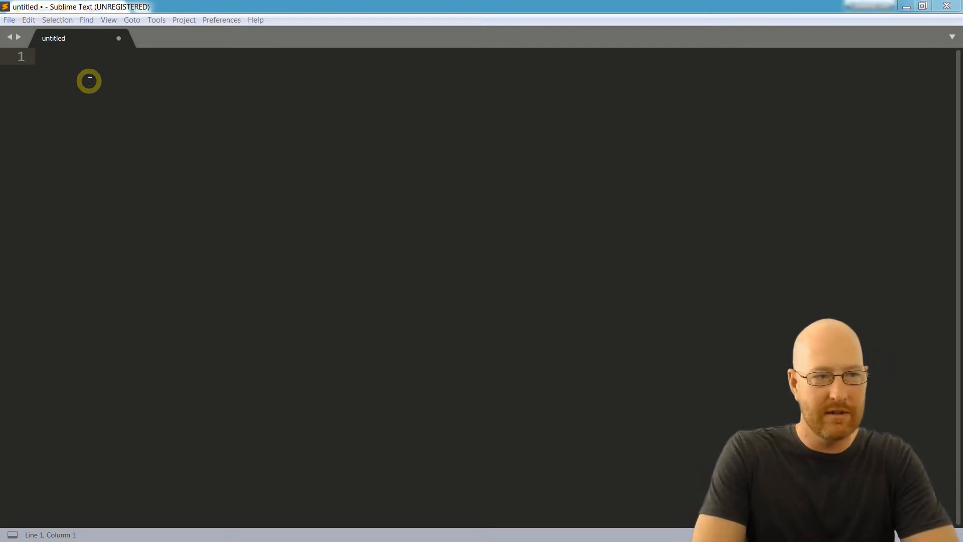
pyautogui.moveTo(212, 121)
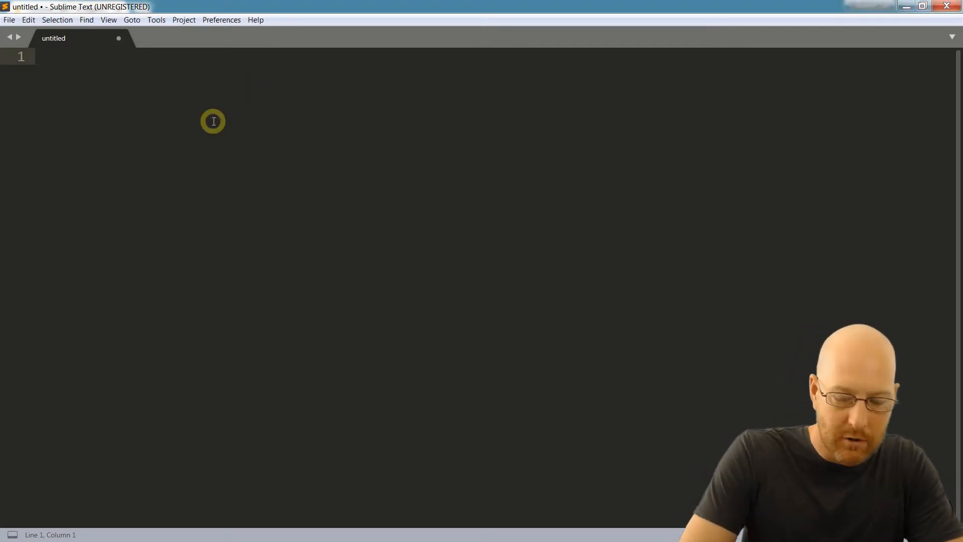
# Write <!DOCTYPE html>, <html>, <body>, </body>, </html> with blank lines inside the body
pyautogui.write('<!')
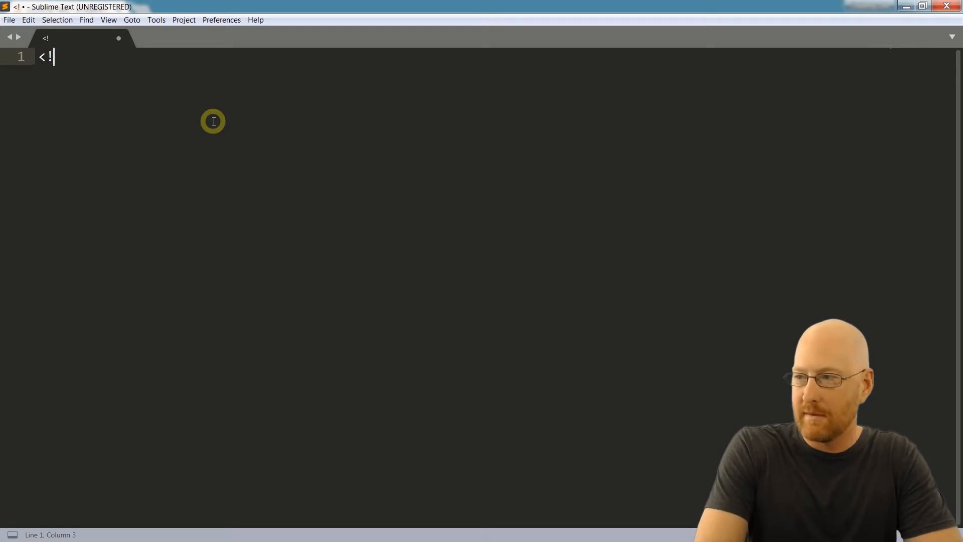
pyautogui.write('DOCTYP')
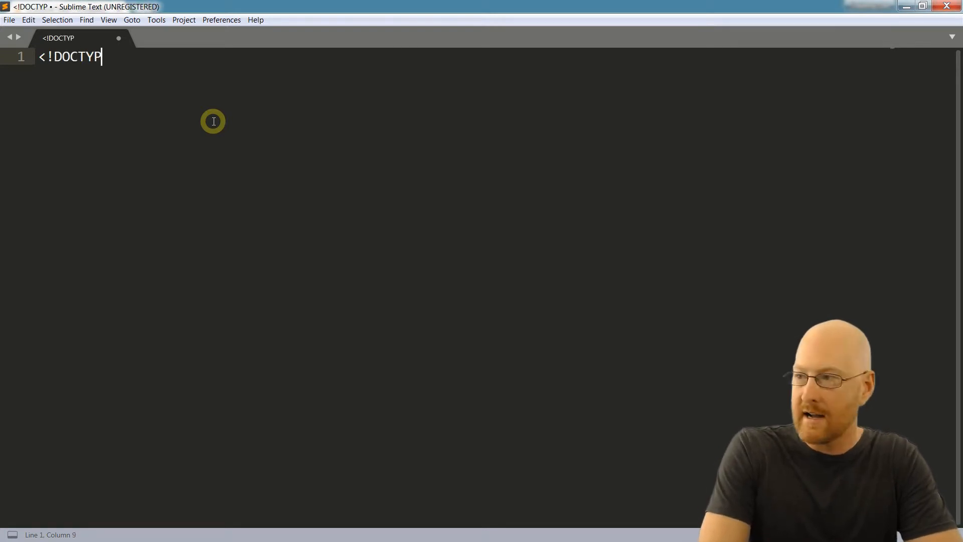
pyautogui.write('E html>')
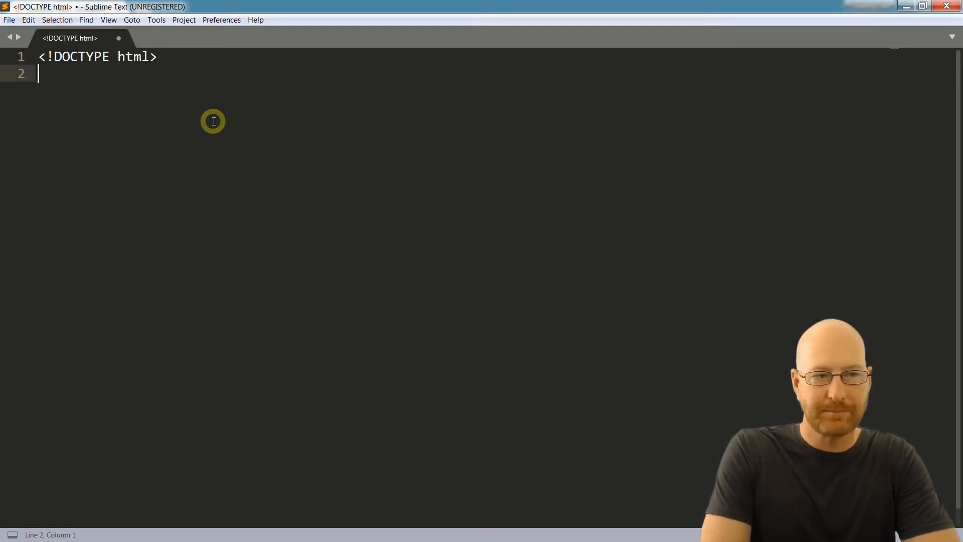
pyautogui.write('<htm')
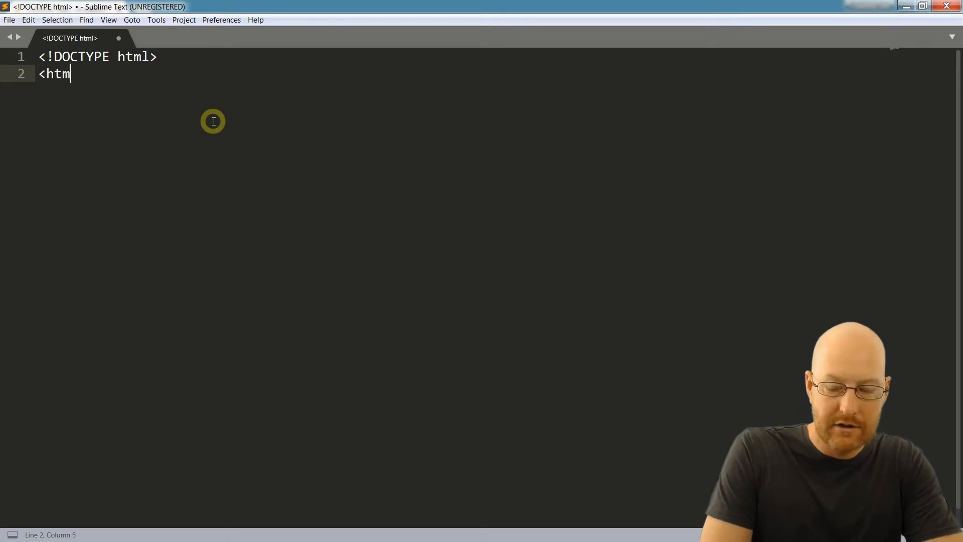
pyautogui.write('l>')
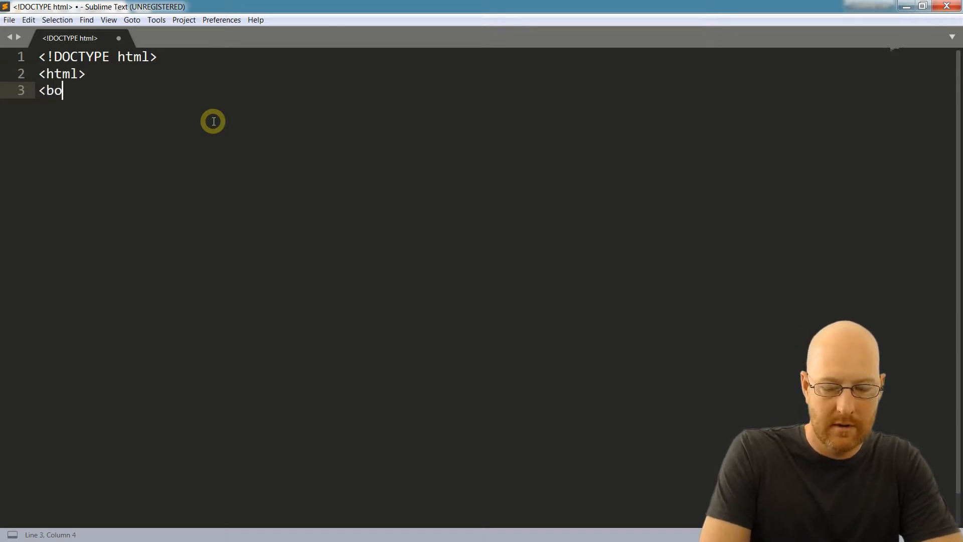
pyautogui.write('dy>')
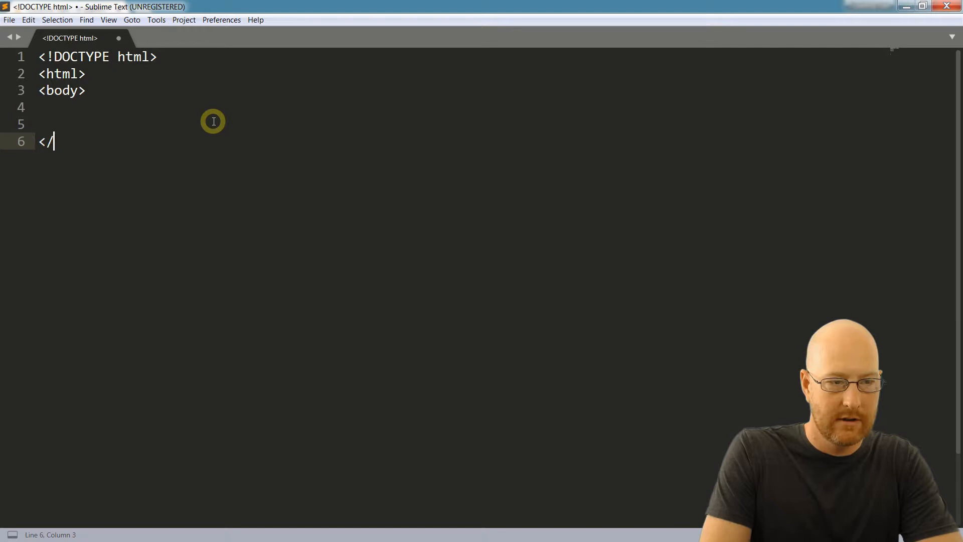
pyautogui.write('body>')
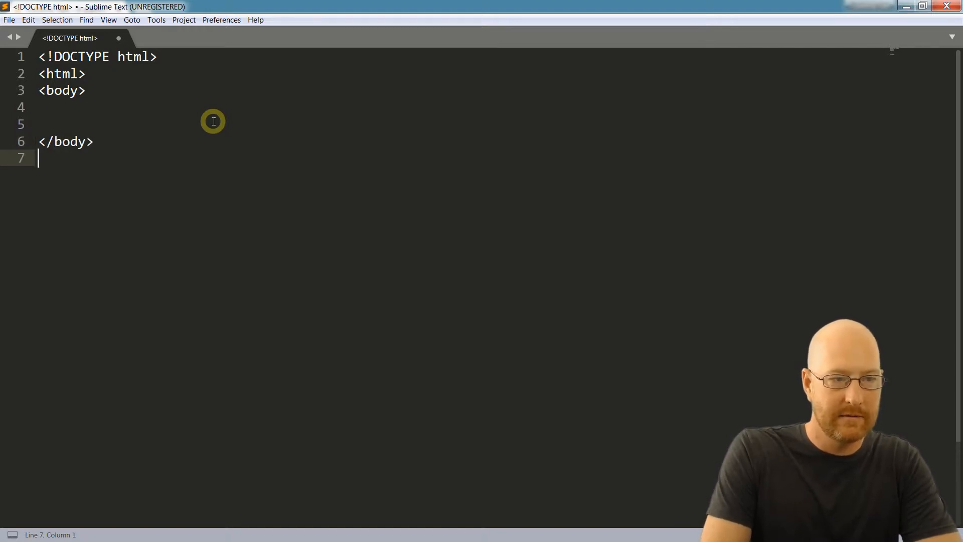
pyautogui.write('</html>')
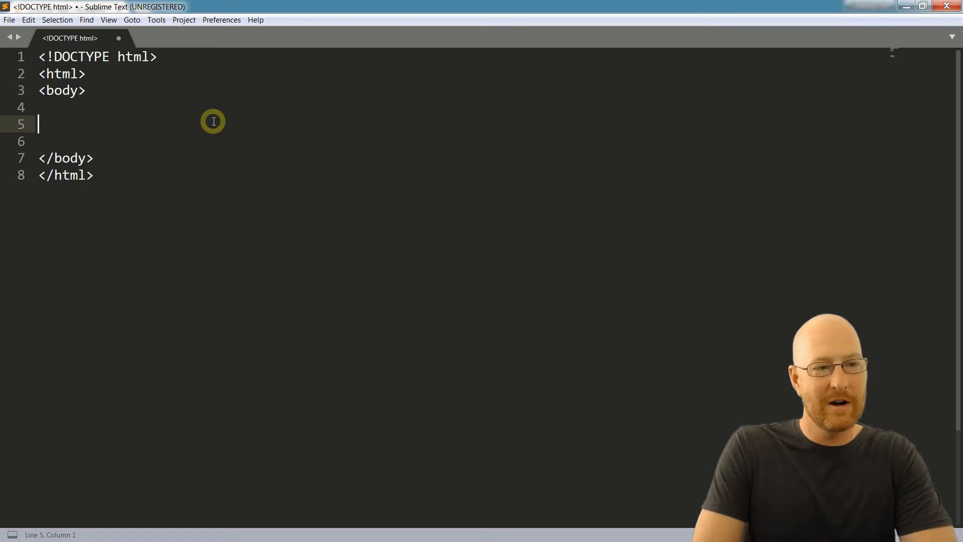
pyautogui.press('enter')
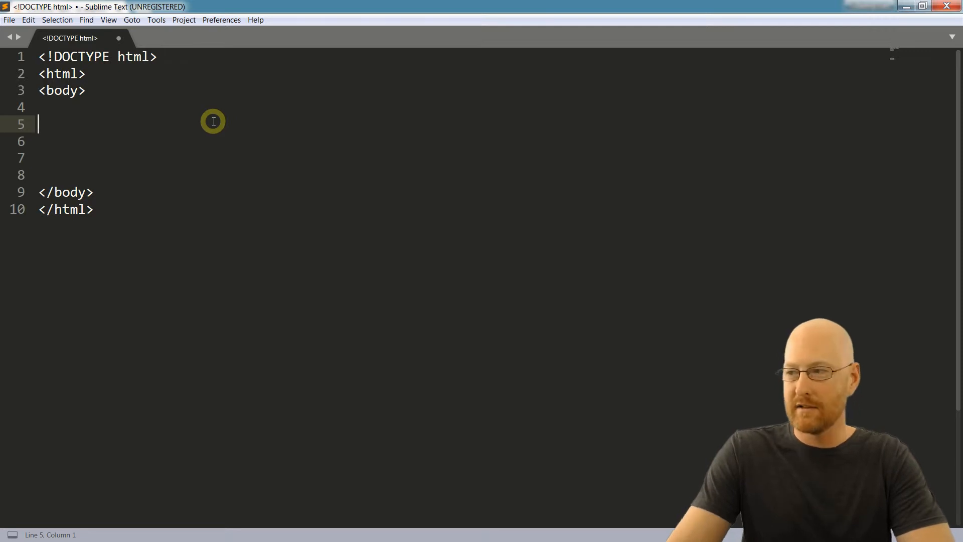
# Add <?php and ?> tags inside the body and begin an echo line between them
pyautogui.write('<')
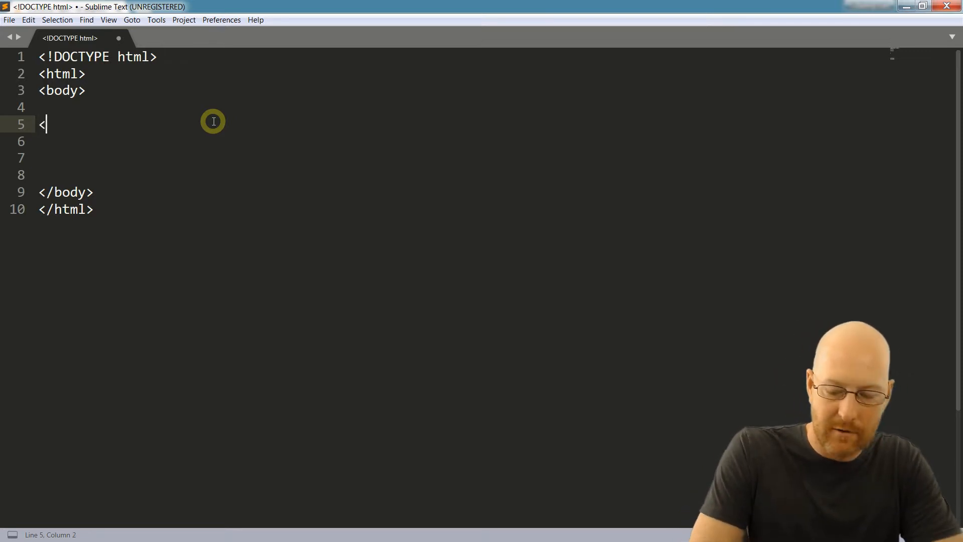
pyautogui.write('?php')
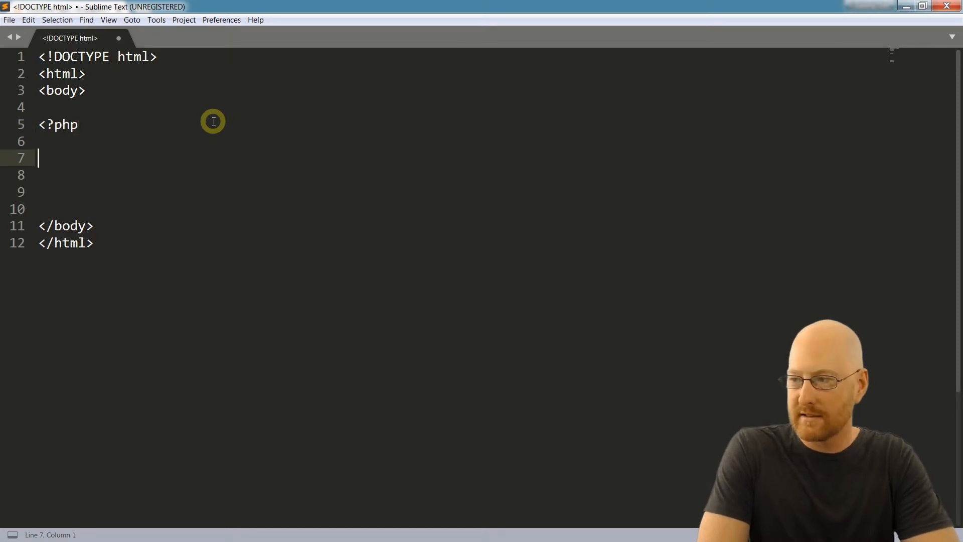
pyautogui.write('>')
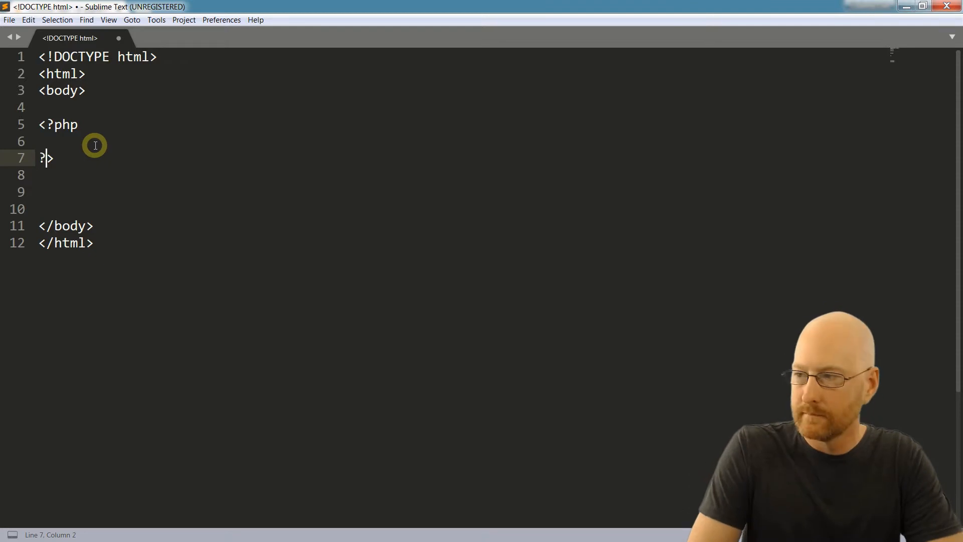
pyautogui.press('enter')
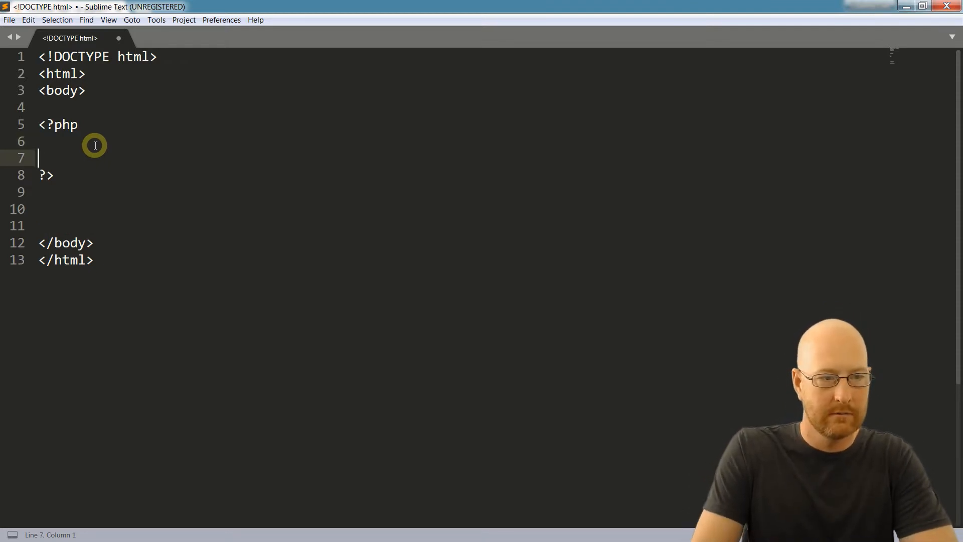
pyautogui.write('echo')
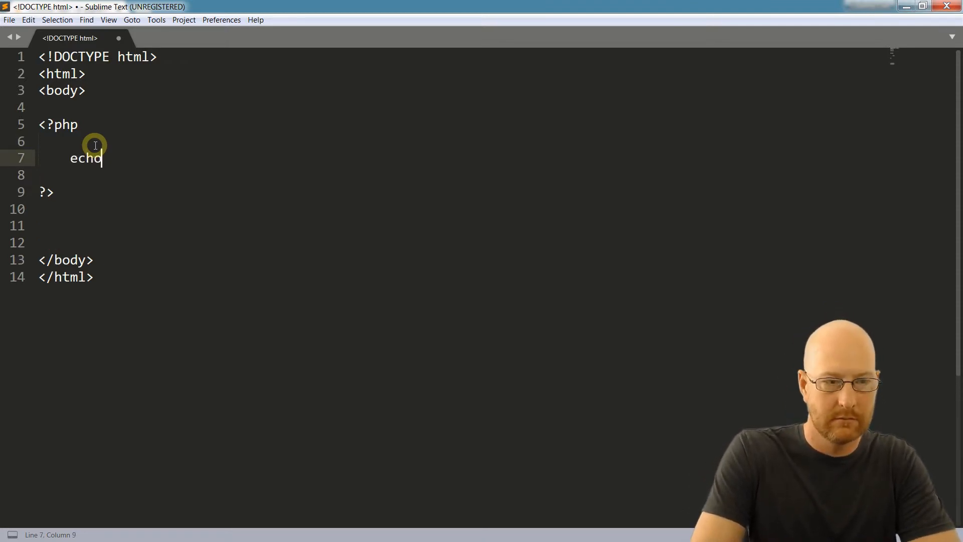
# Complete the statement as echo "Hello World!"; inside the PHP block
pyautogui.write('"He')
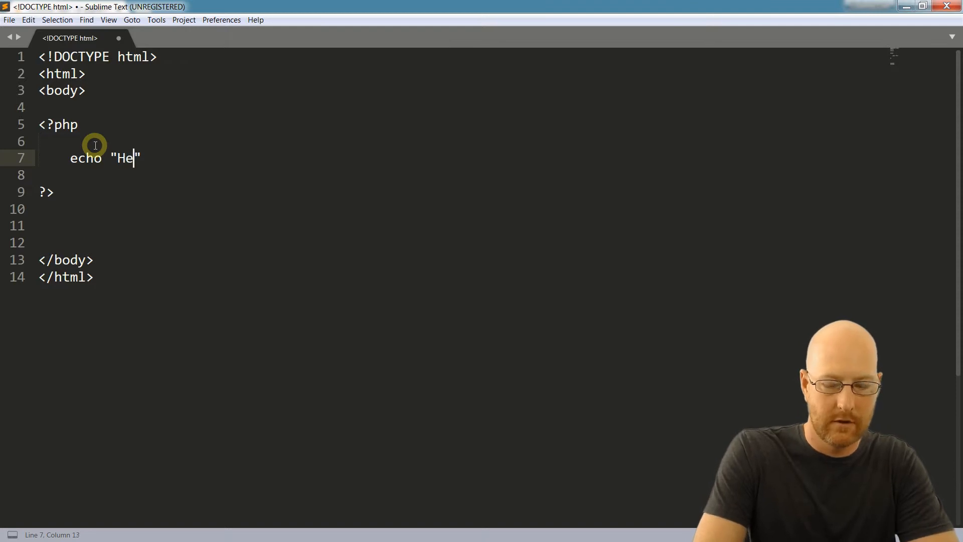
pyautogui.write('llo World!')
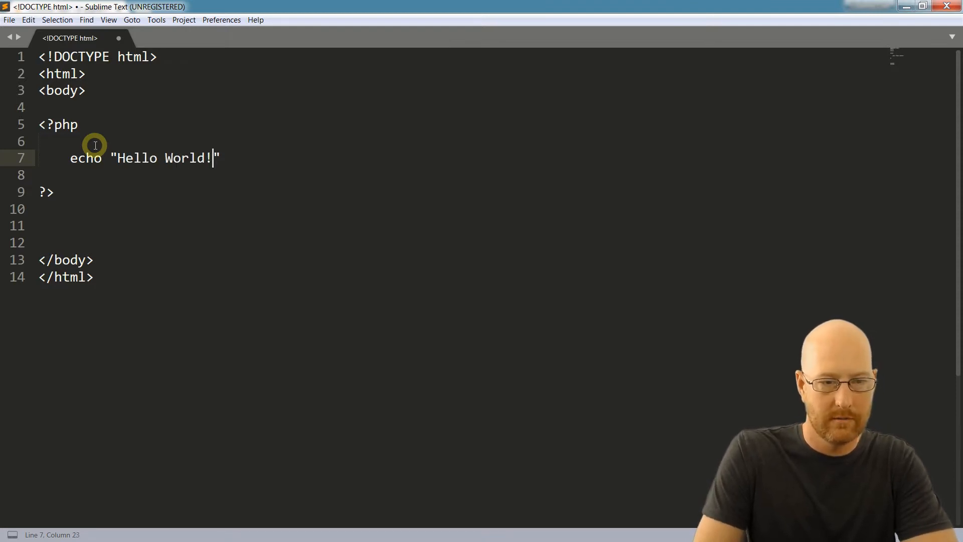
pyautogui.write(';')
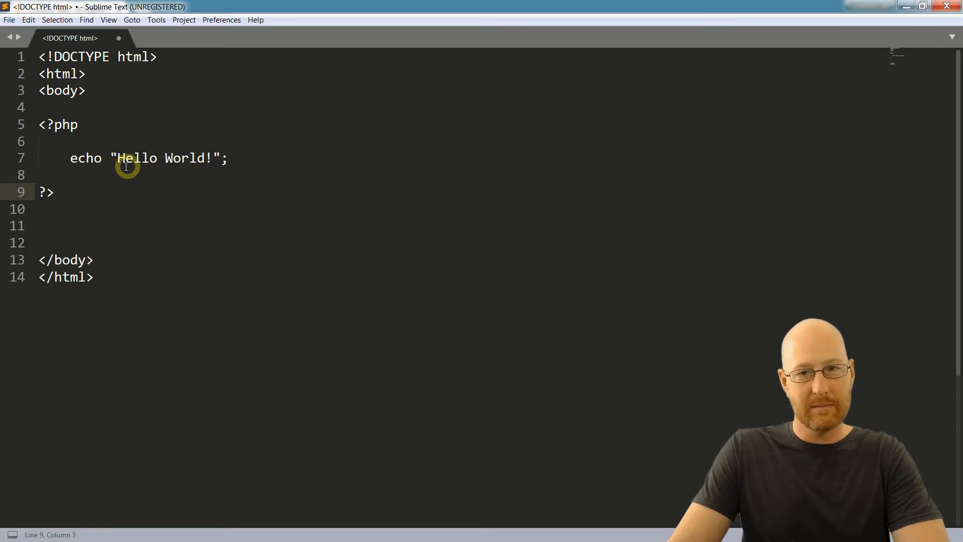
pyautogui.moveTo(133, 111)
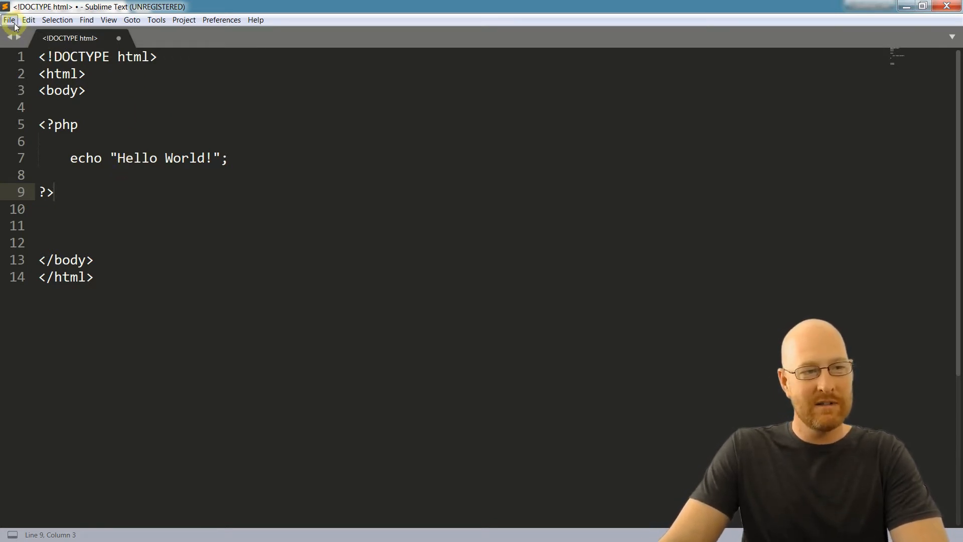
# Start Save As and browse into wamp64's www folder, bringing up its folder actions
pyautogui.click(9, 21)
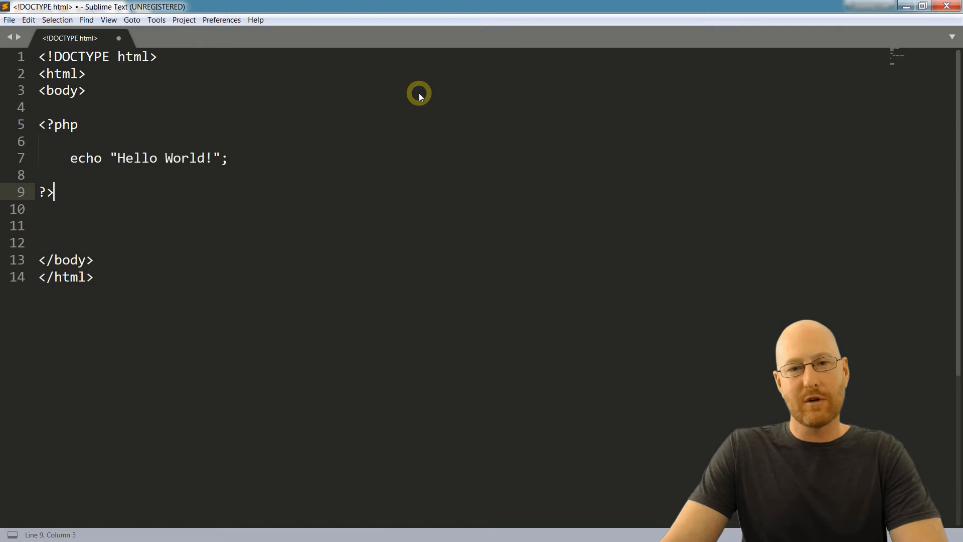
pyautogui.moveTo(417, 111)
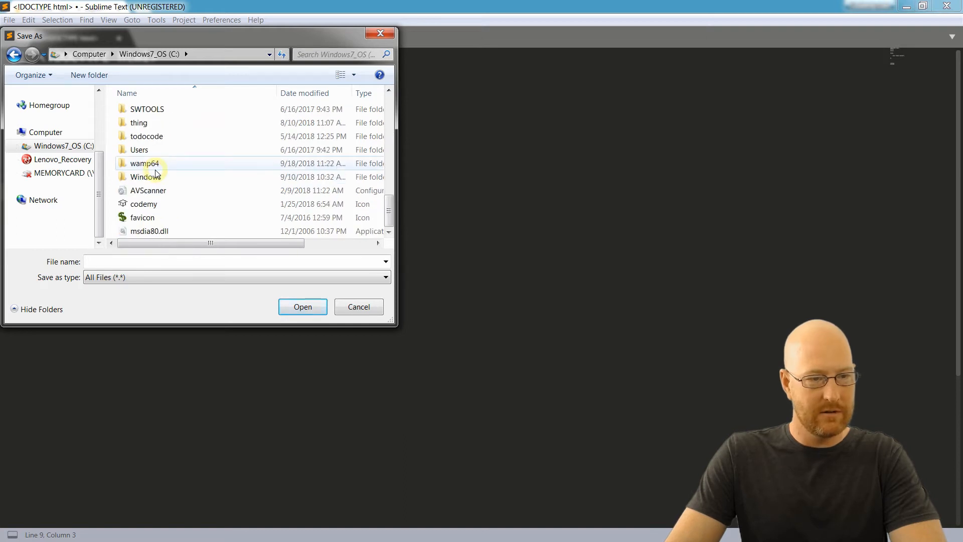
pyautogui.doubleClick(145, 163)
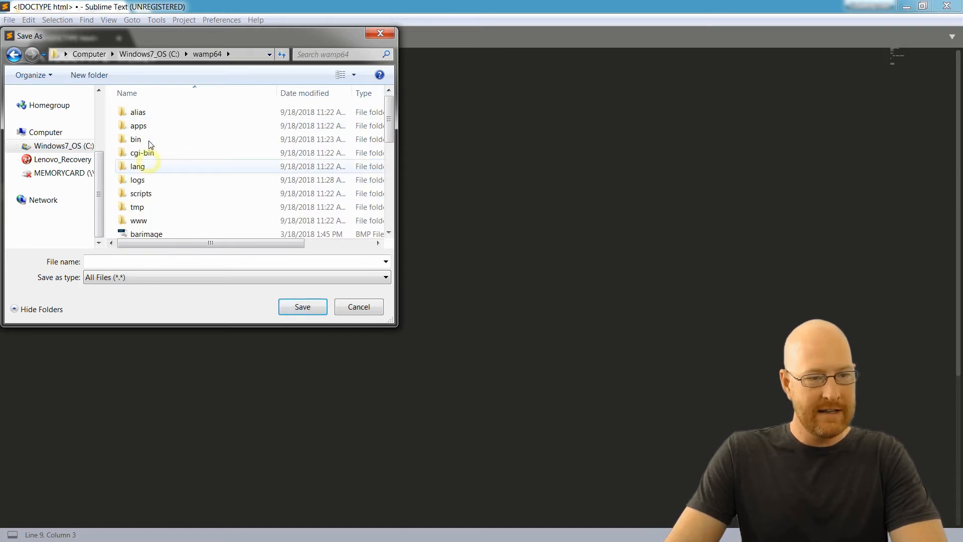
pyautogui.moveTo(138, 221)
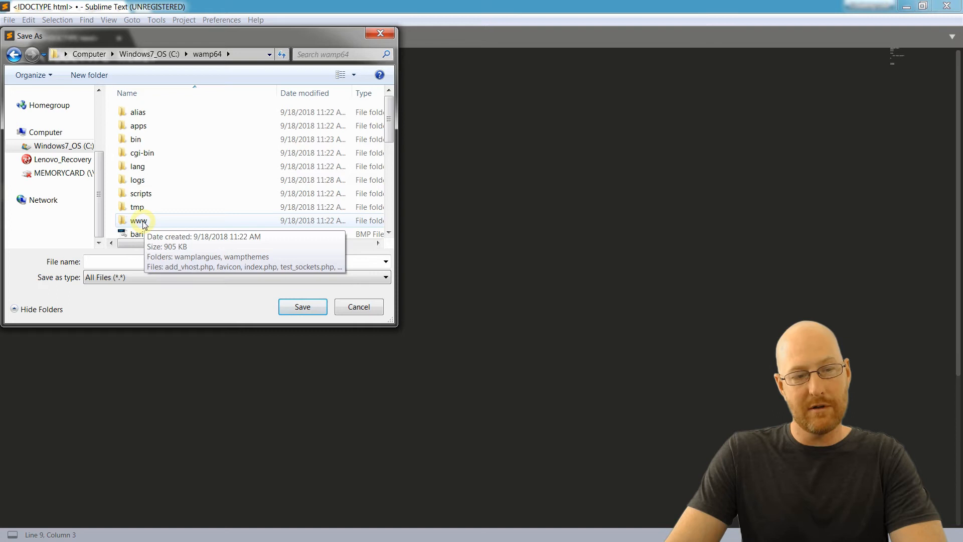
pyautogui.doubleClick(138, 221)
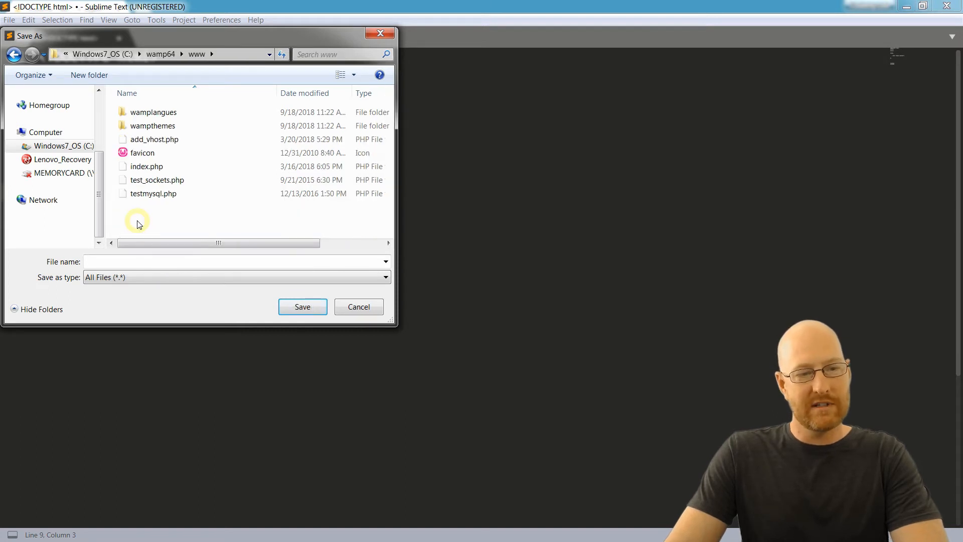
pyautogui.moveTo(211, 151)
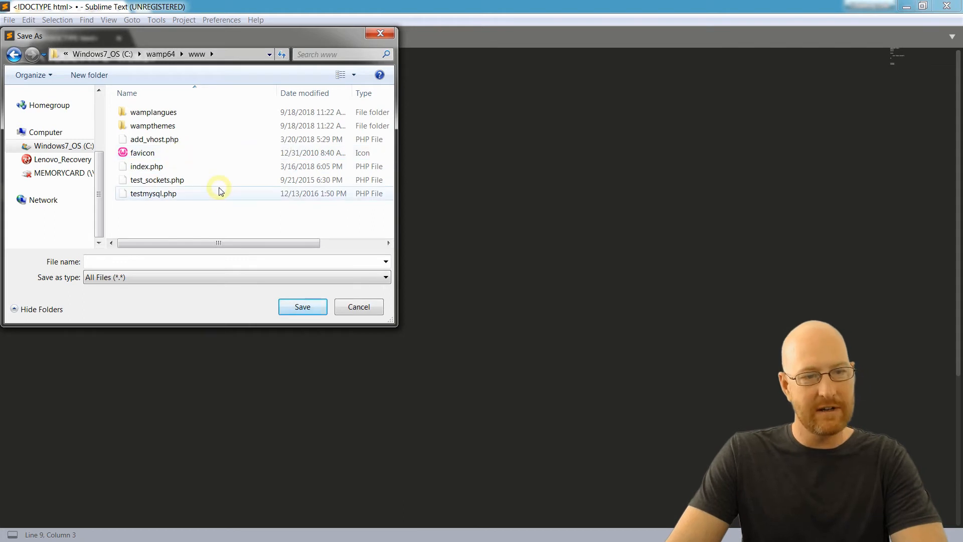
pyautogui.rightClick(220, 191)
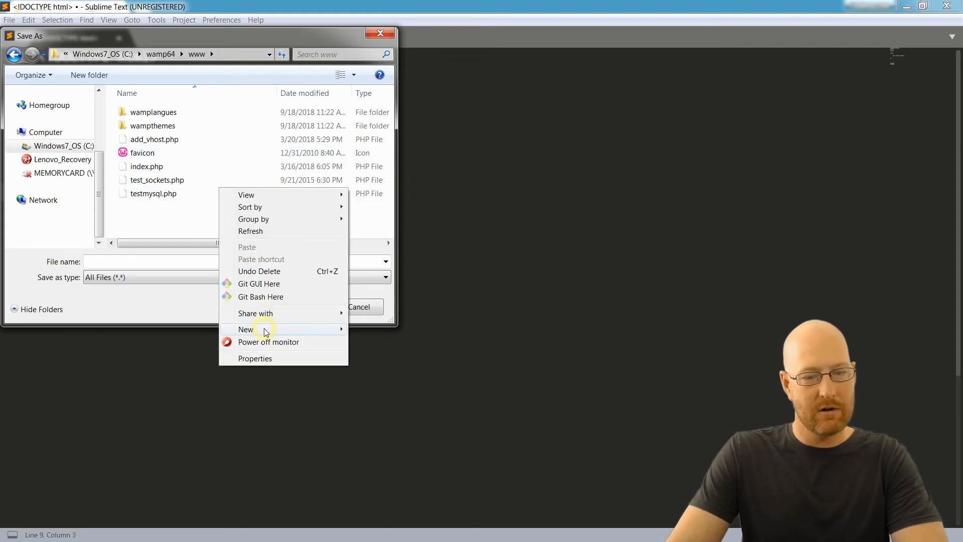
# Create a php folder in www and save the page there as index.php
pyautogui.click(245, 329)
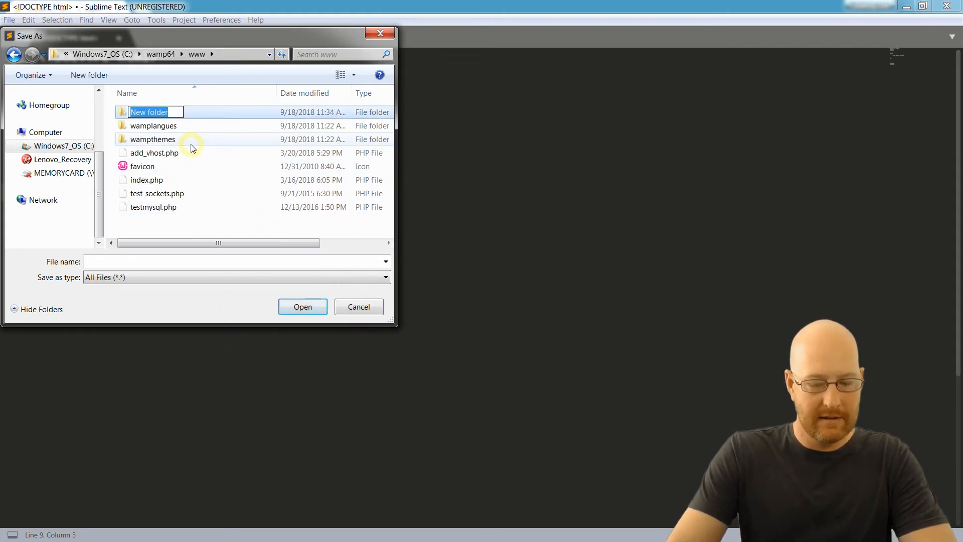
pyautogui.write('php')
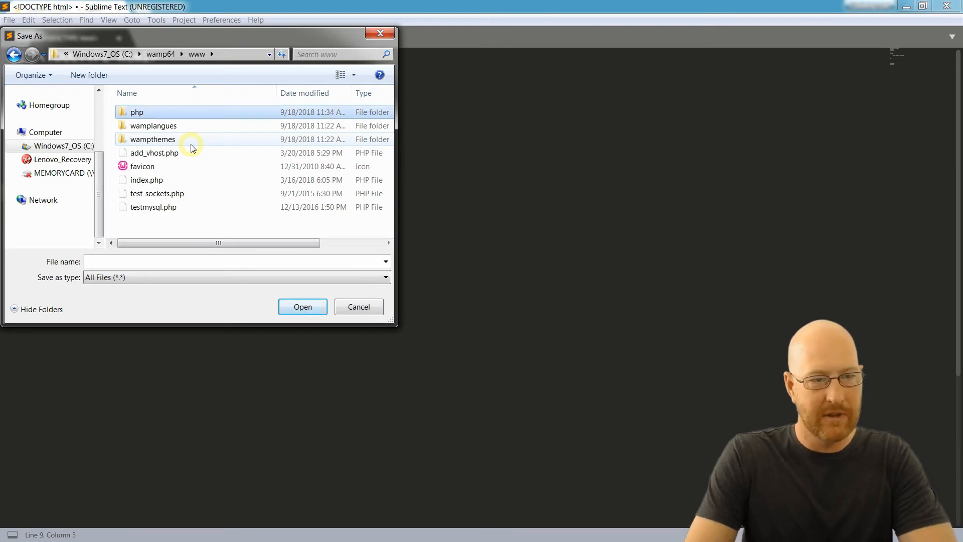
pyautogui.doubleClick(136, 112)
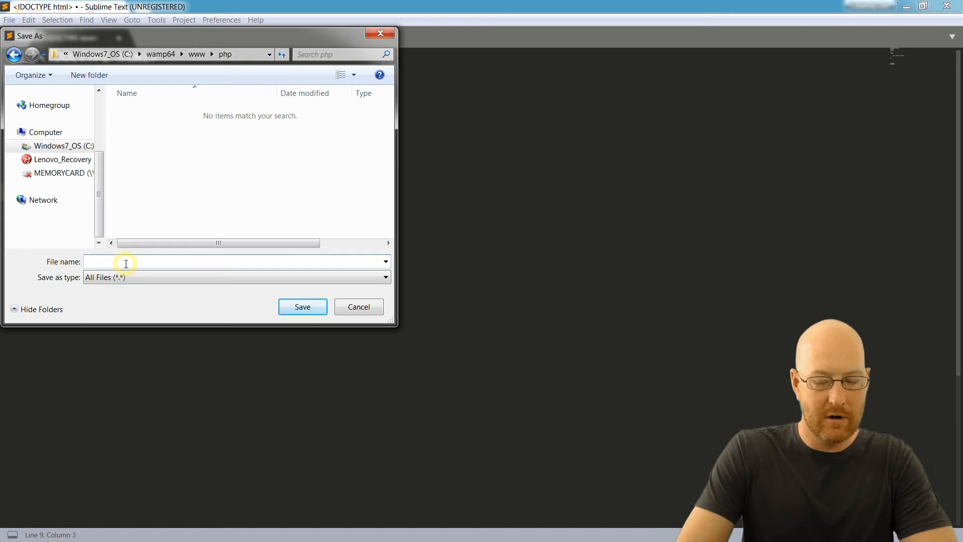
pyautogui.write('index.')
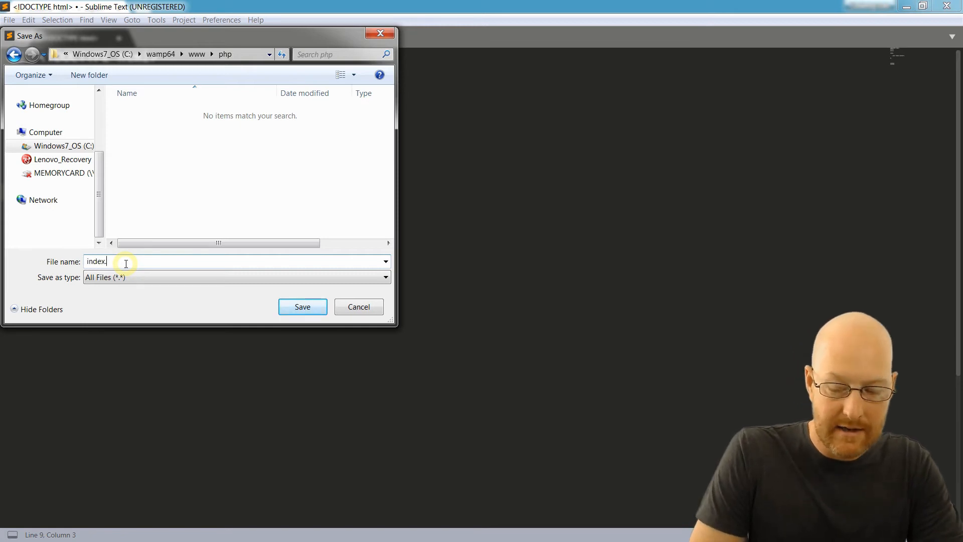
pyautogui.write('.php')
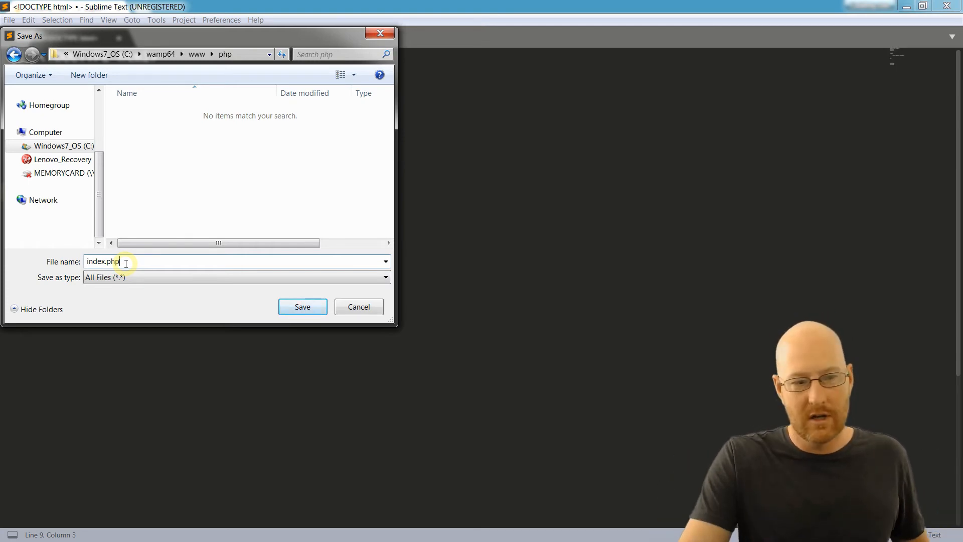
pyautogui.click(302, 307)
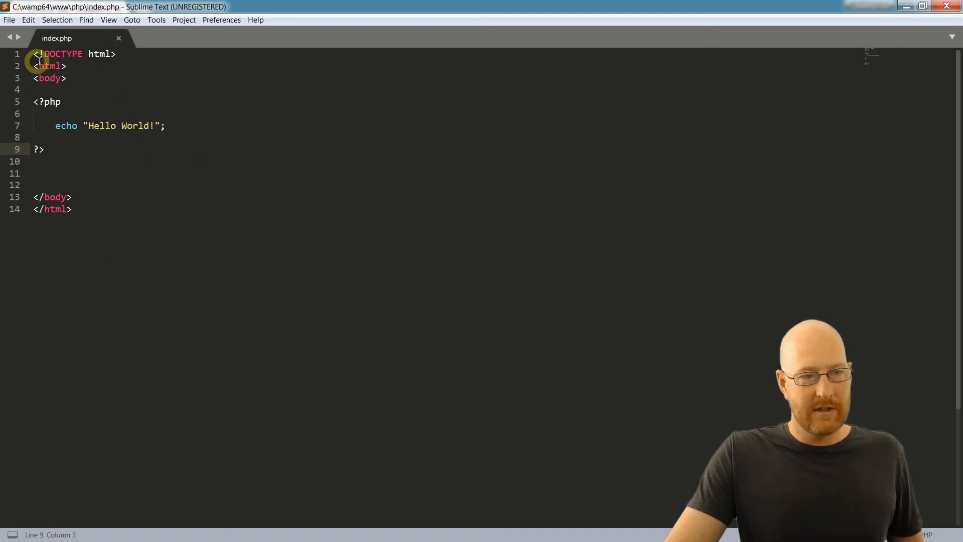
pyautogui.moveTo(64, 86)
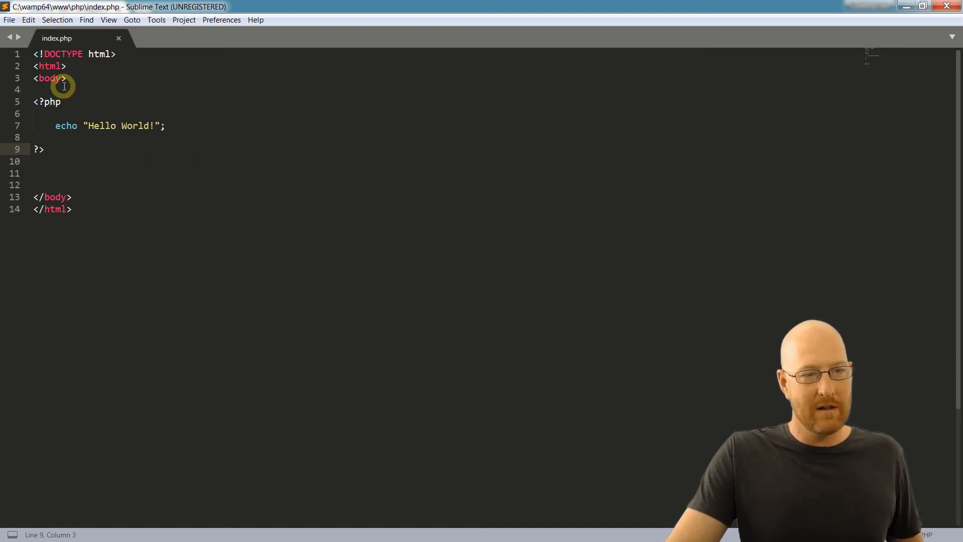
pyautogui.moveTo(180, 94)
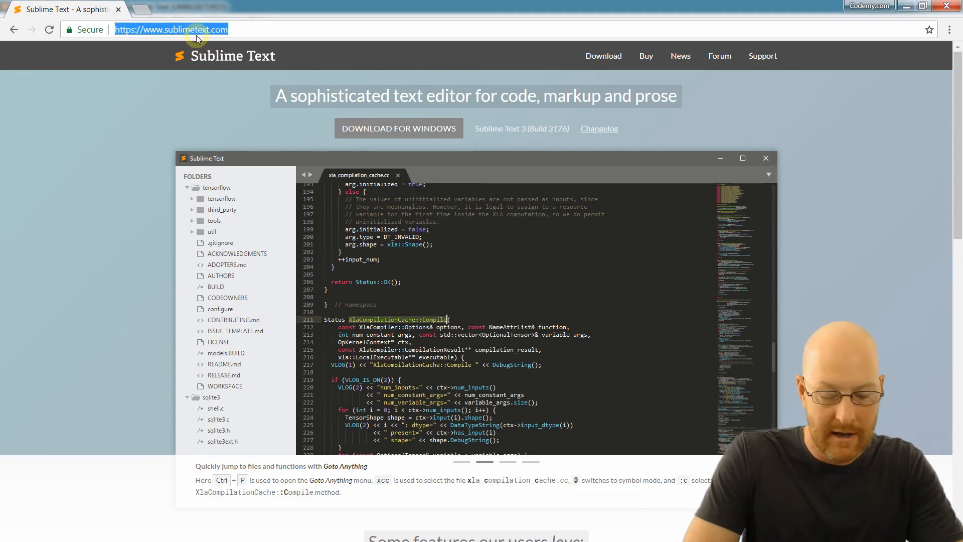
# Load localhost/php in Chrome so the page shows Hello World!
pyautogui.write('localhost:8000')
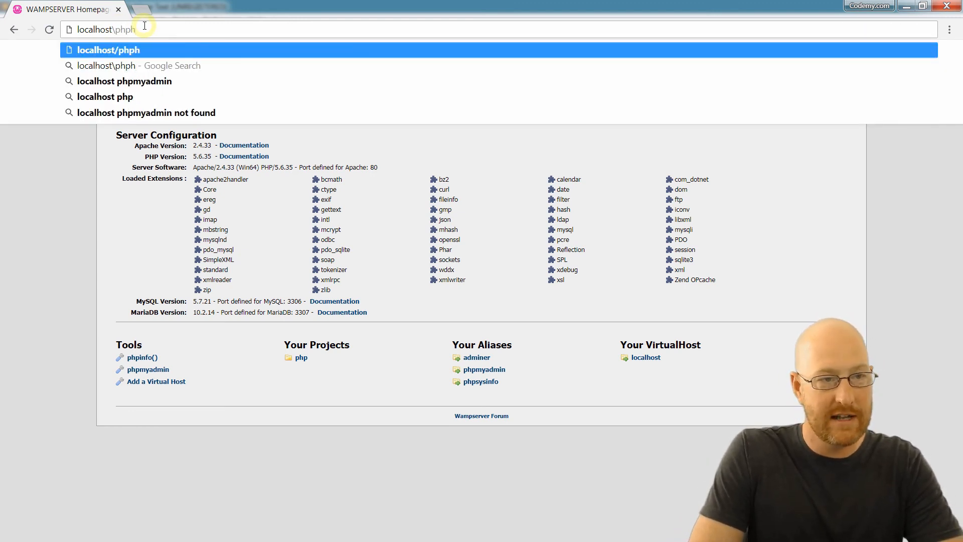
pyautogui.press('Backspace')
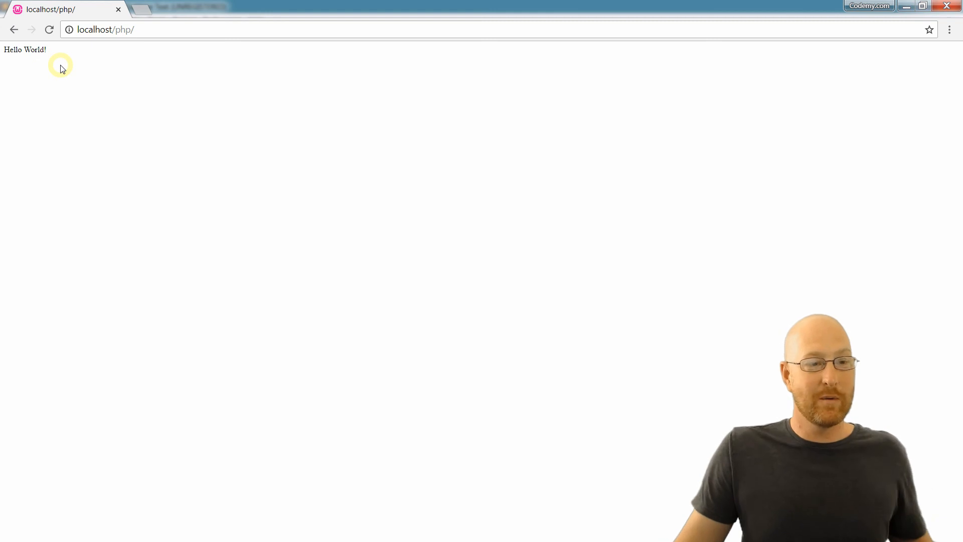
pyautogui.moveTo(141, 108)
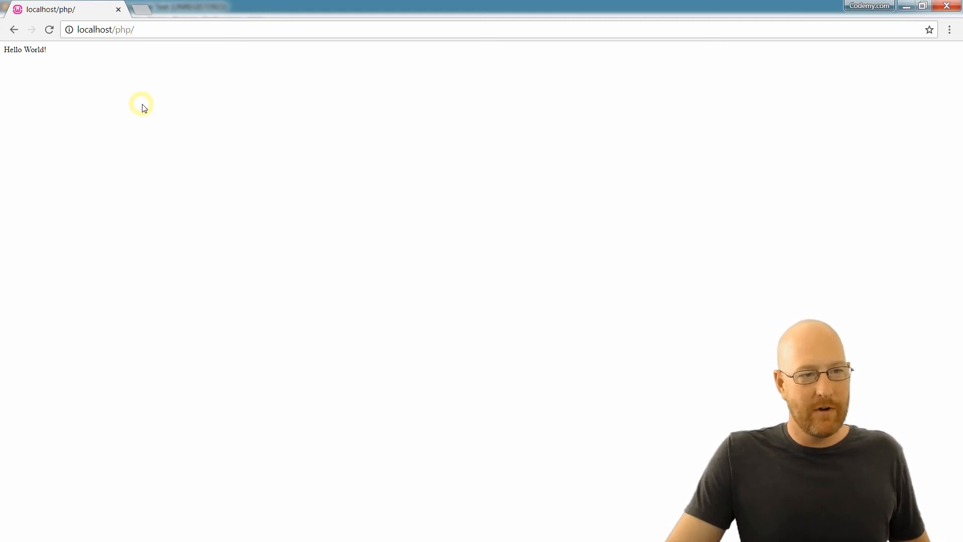
pyautogui.moveTo(220, 101)
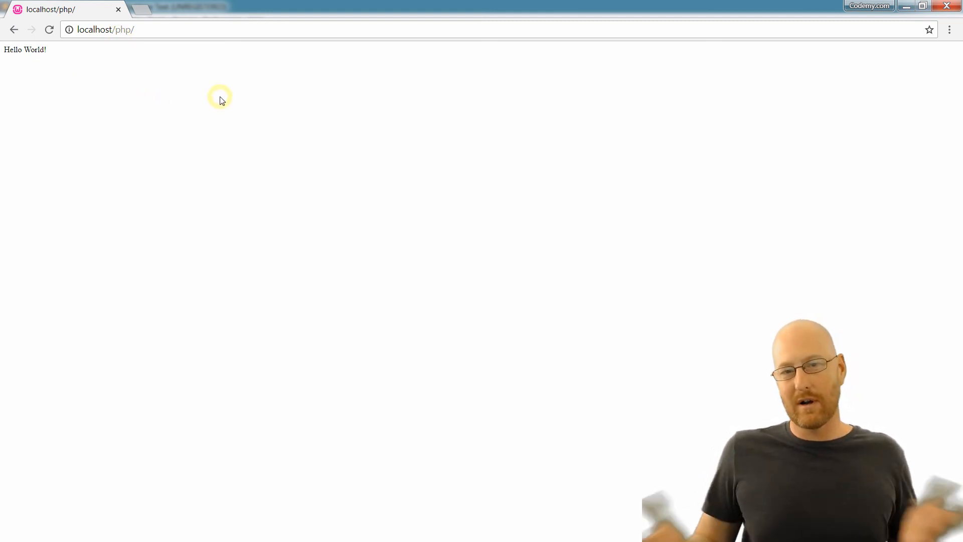